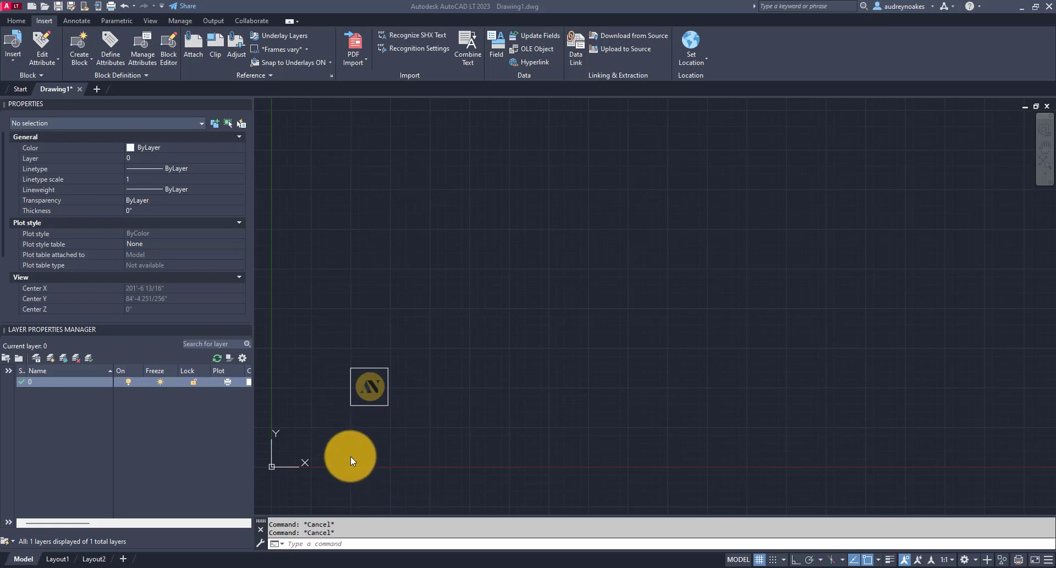
Step: Attach PDF.pdf as a floor-plan underlay using ATTACH with default page settings
left_click_drag(350, 460, 363, 446)
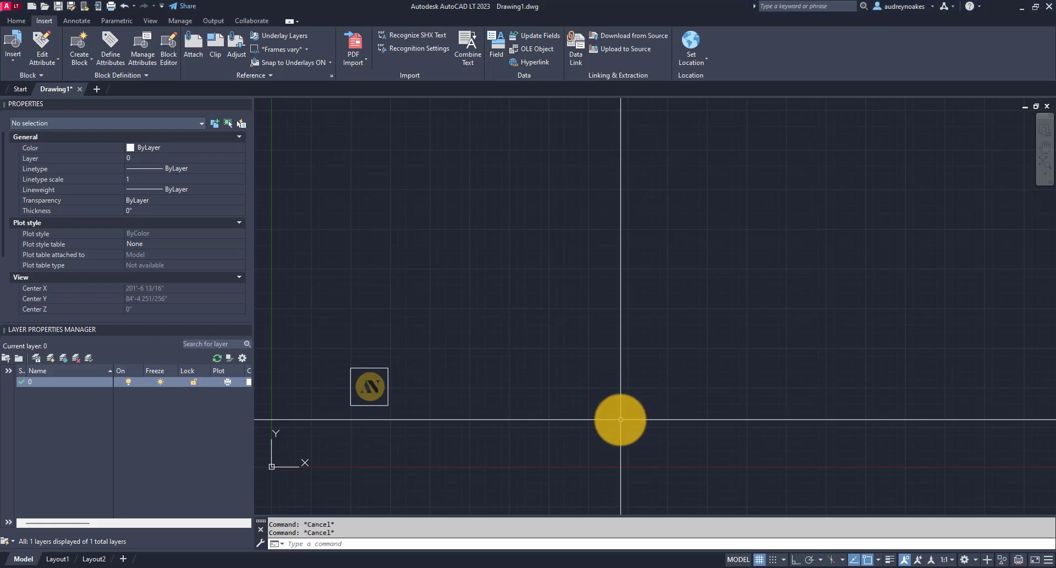
type("ATTACH")
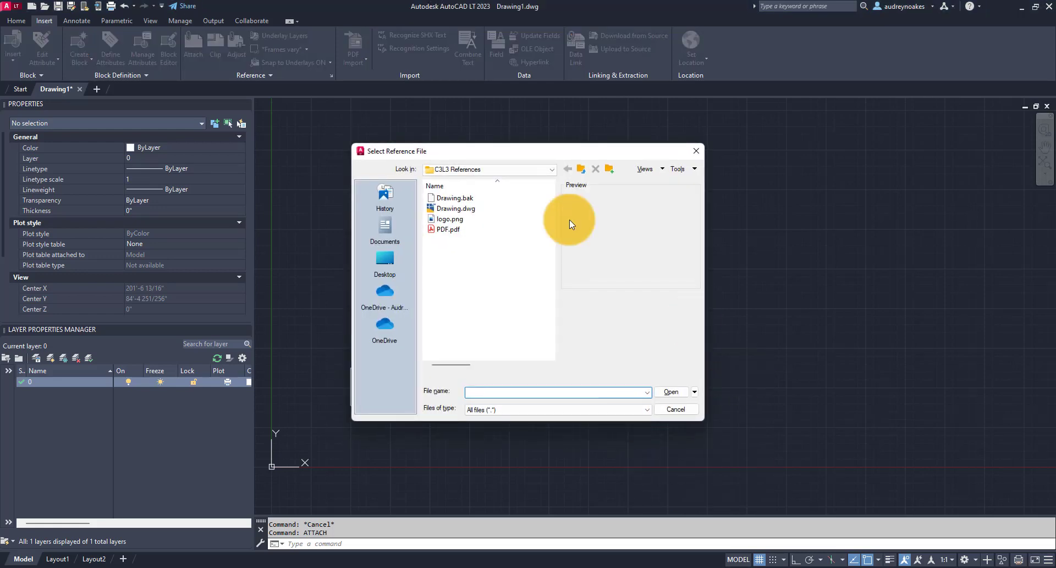
left_click(448, 229)
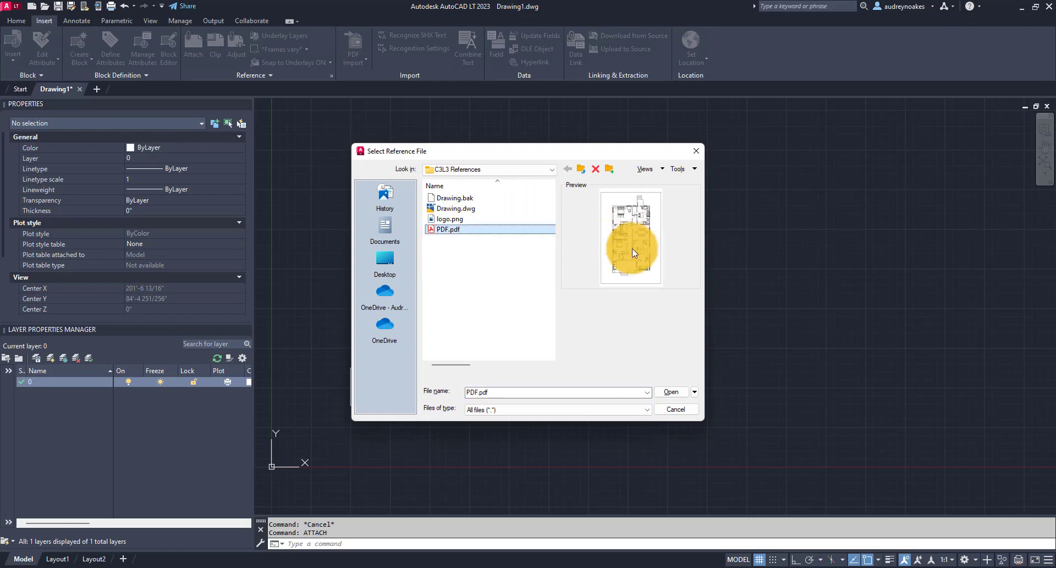
left_click(667, 391)
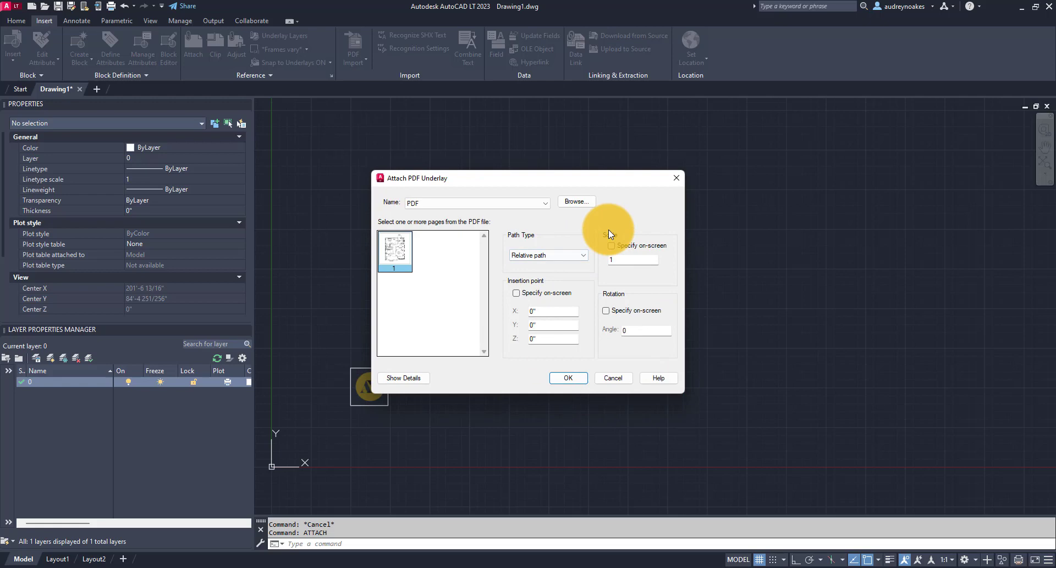
left_click(567, 377)
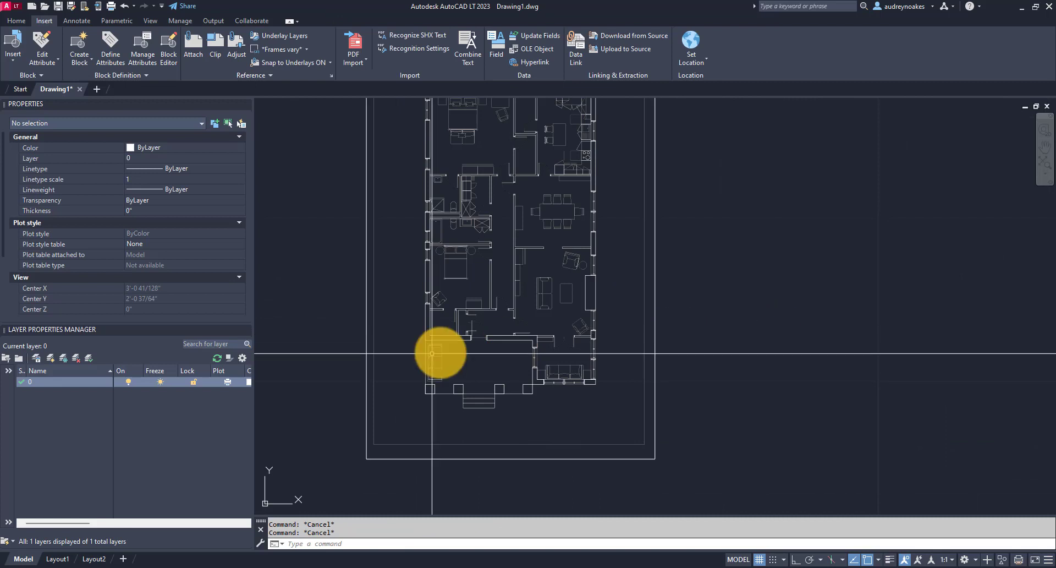
mouse_move(680, 310)
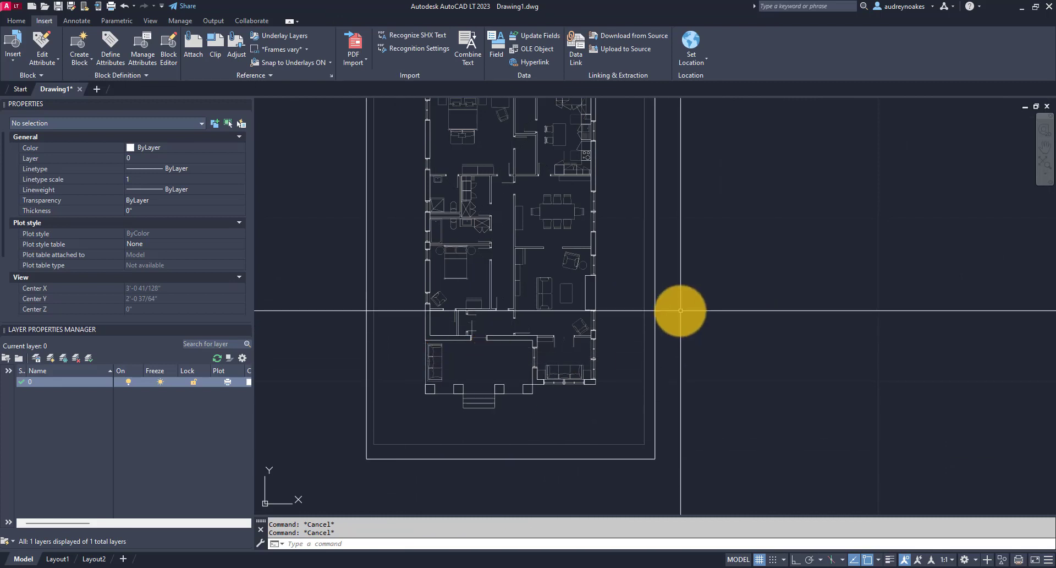
mouse_move(605, 351)
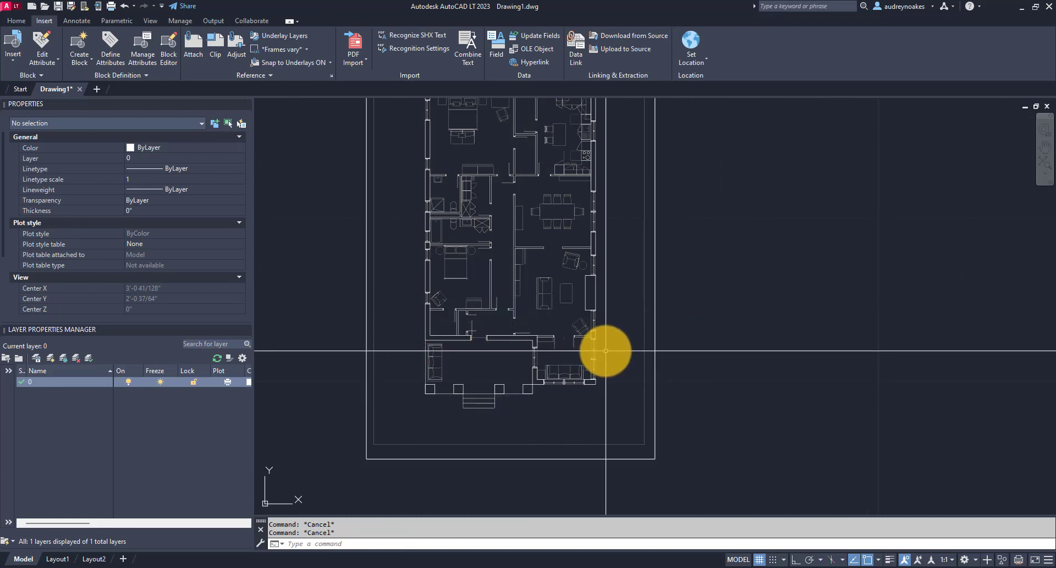
mouse_move(607, 384)
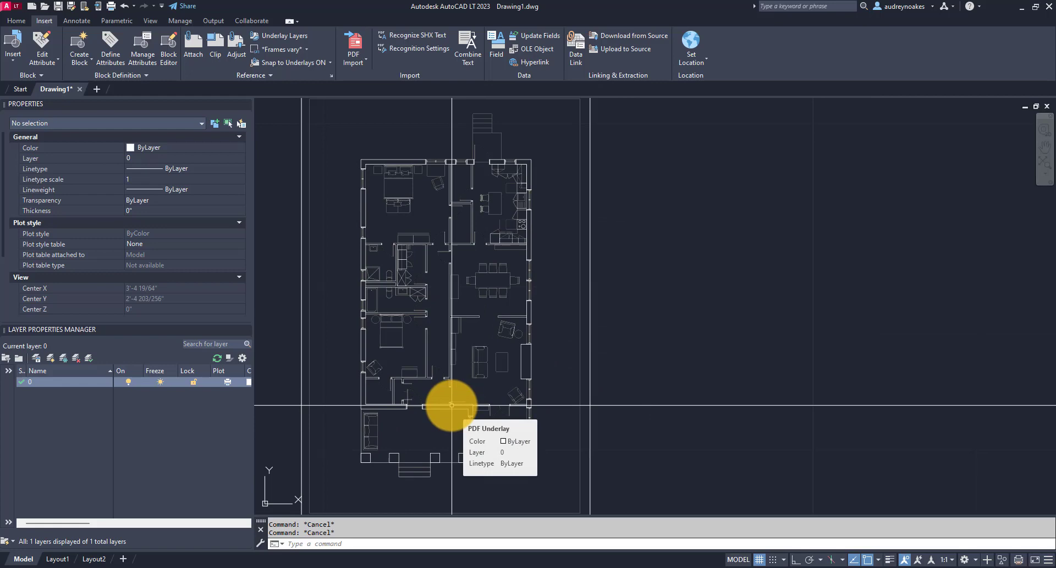
mouse_move(437, 375)
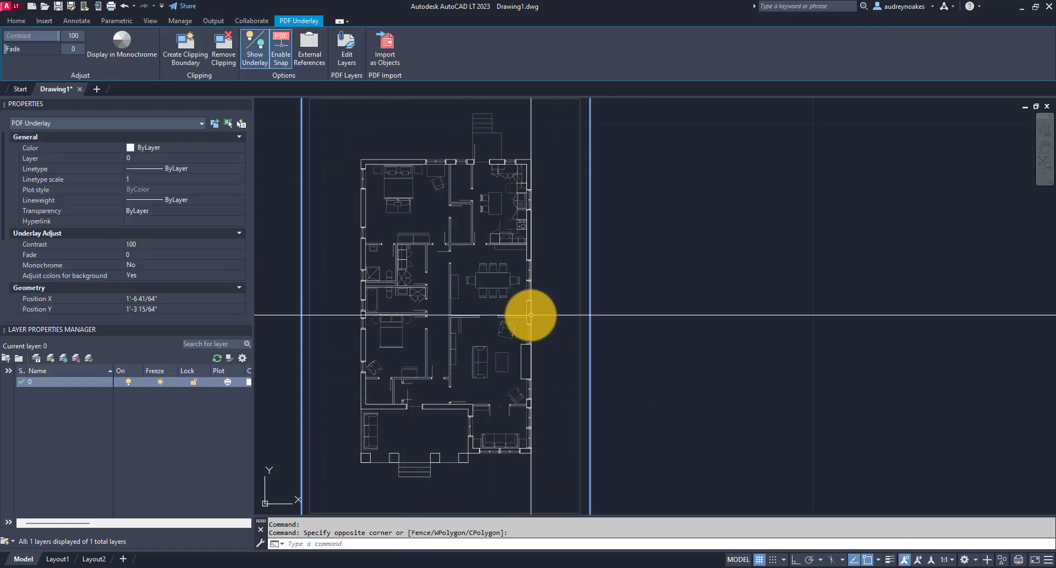
mouse_move(508, 316)
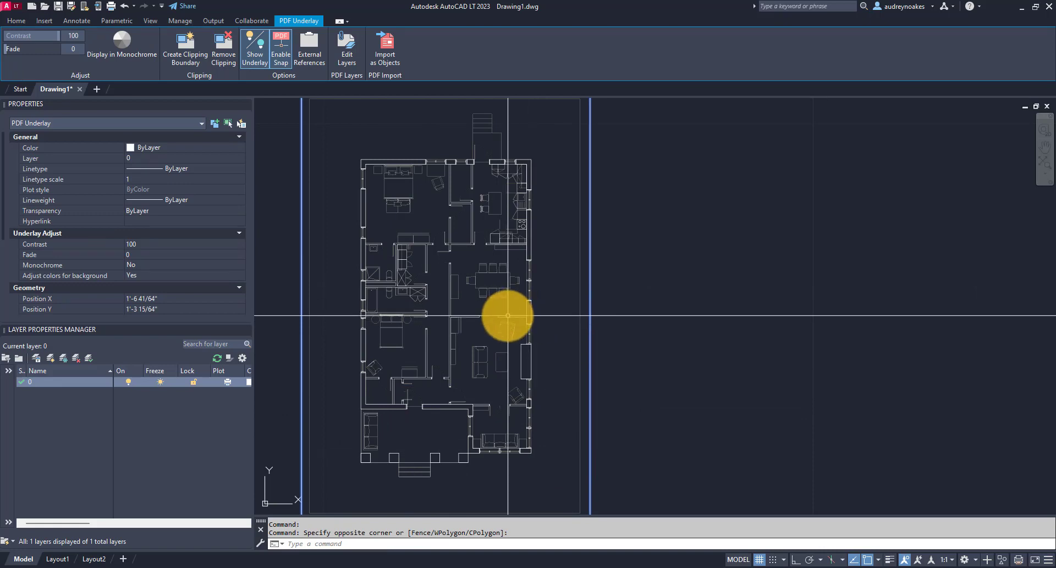
left_click(44, 20)
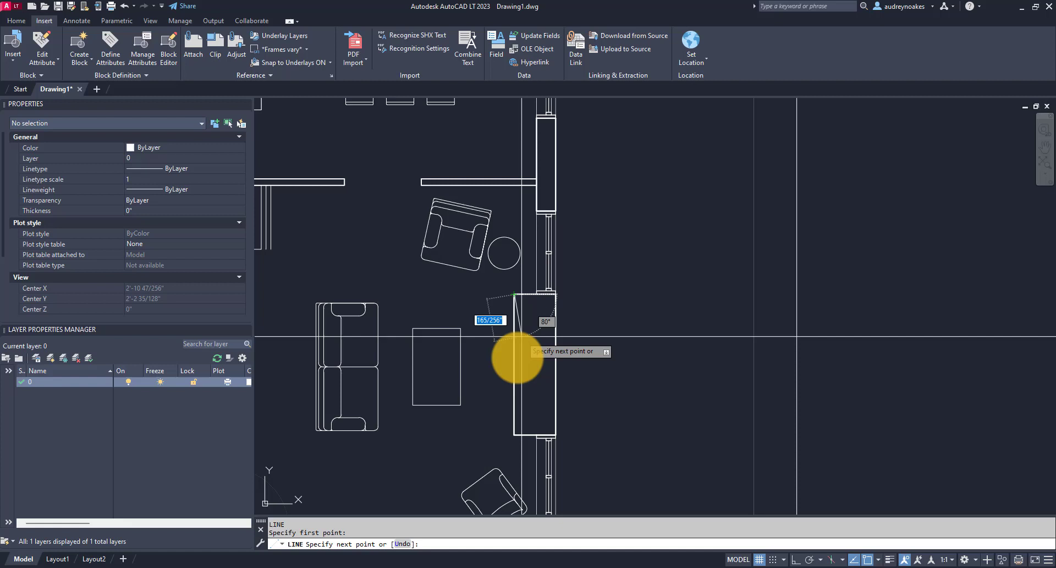
mouse_move(476, 403)
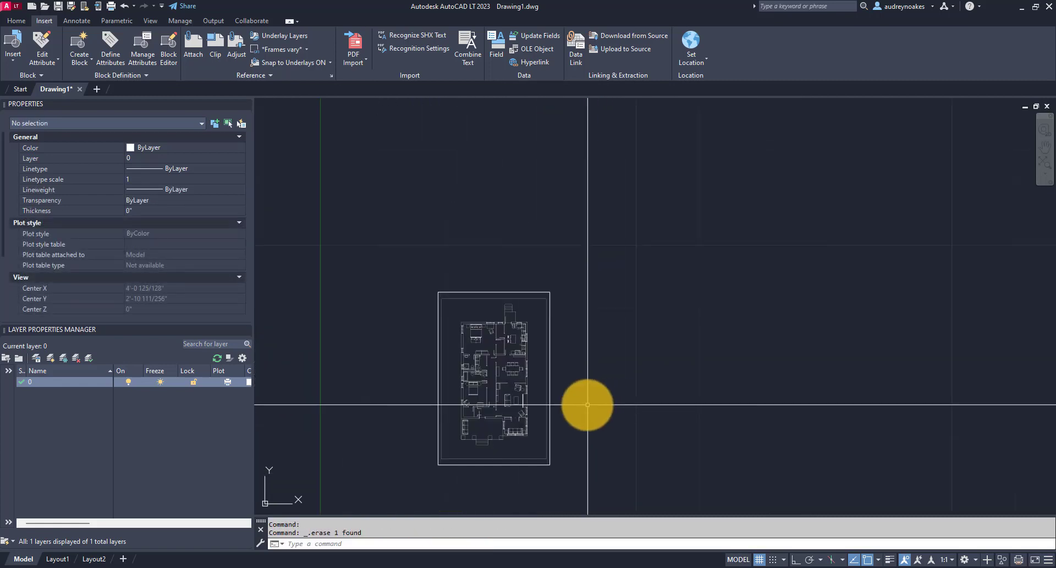
left_click_drag(587, 404, 401, 390)
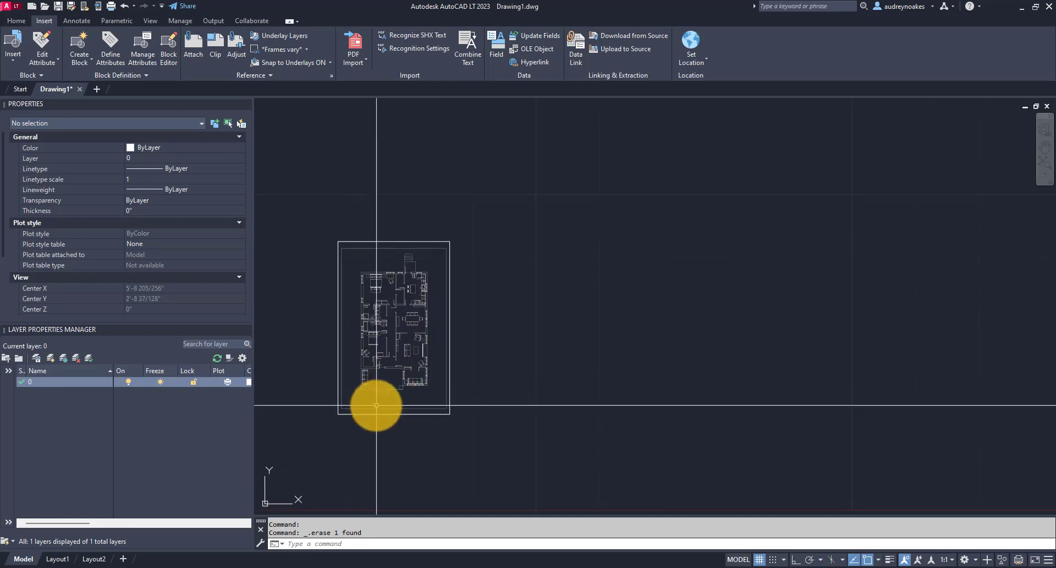
mouse_move(423, 382)
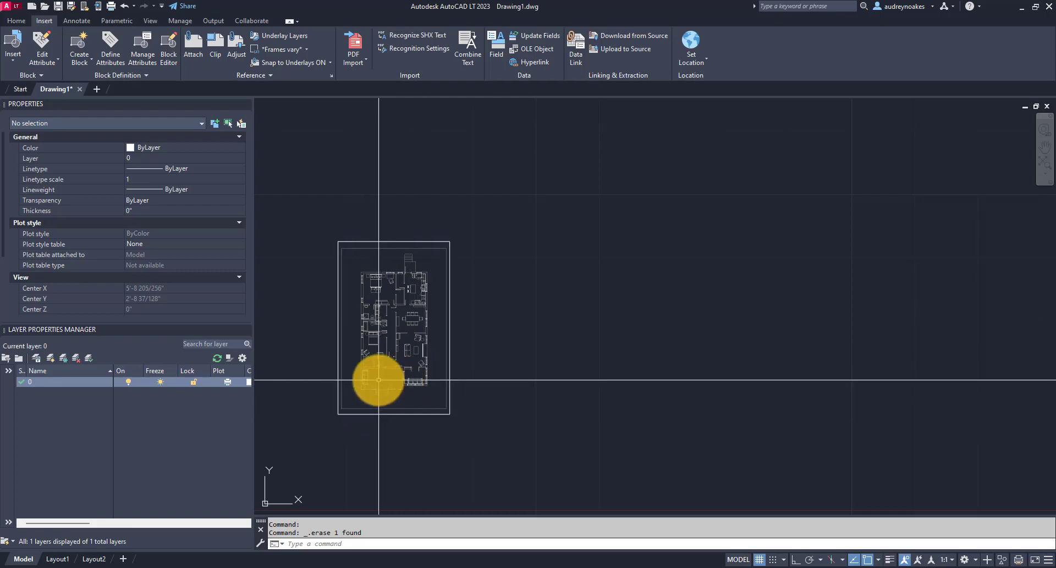
mouse_move(534, 414)
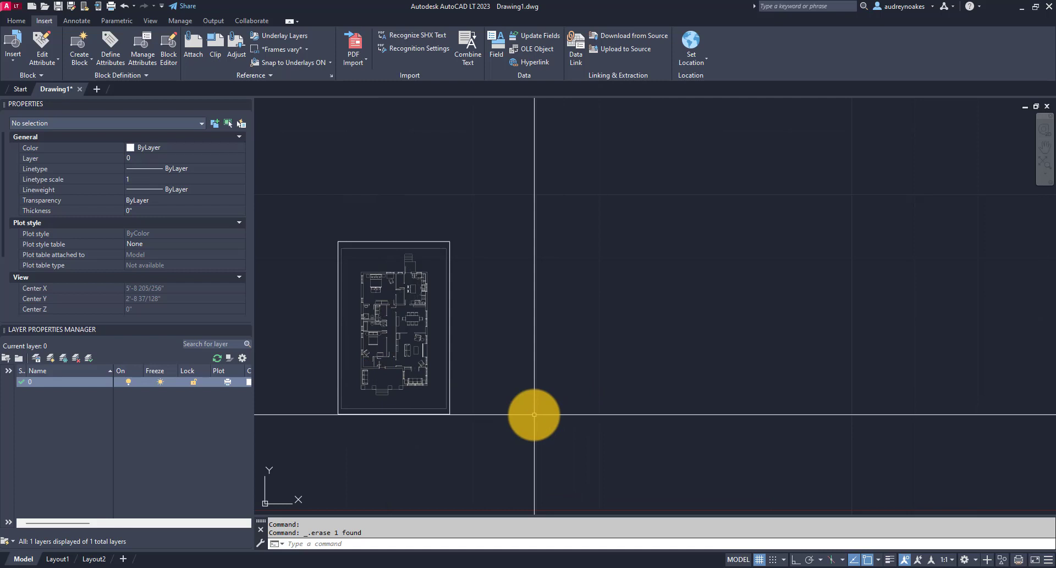
mouse_move(405, 387)
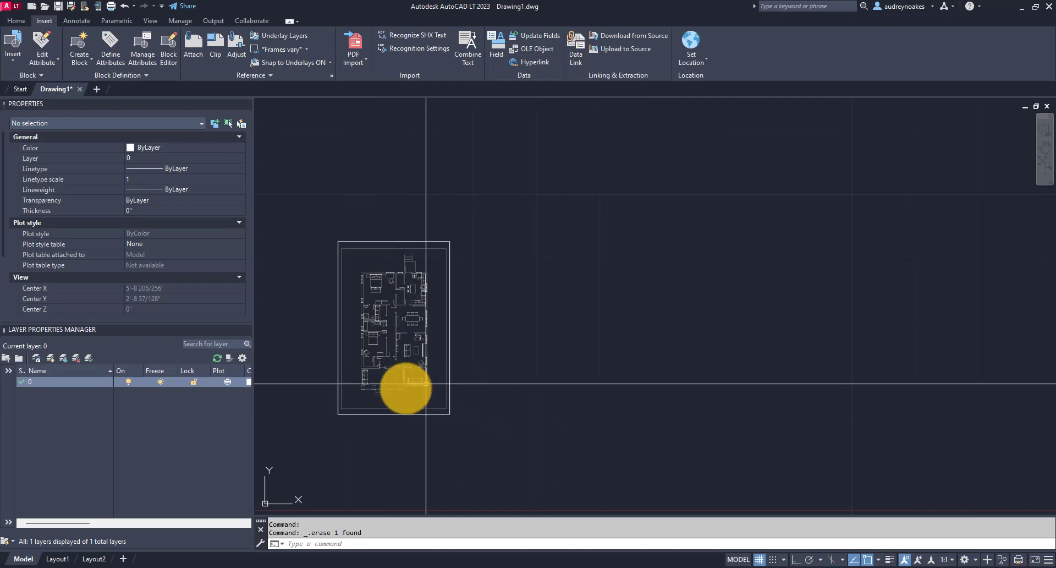
mouse_move(369, 403)
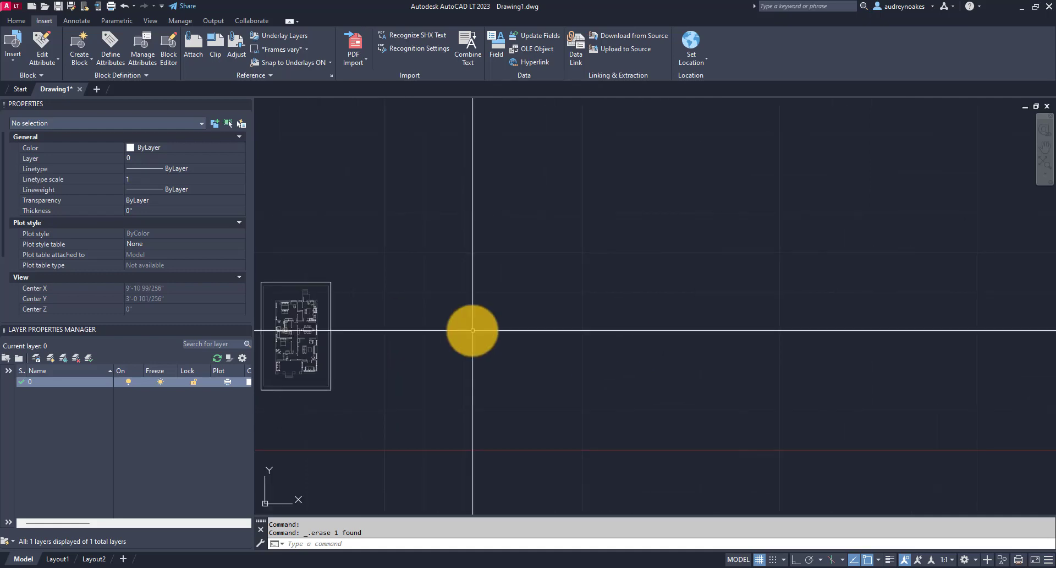
Step: Start PDF Import on the floor-plan underlay
left_click(295, 335)
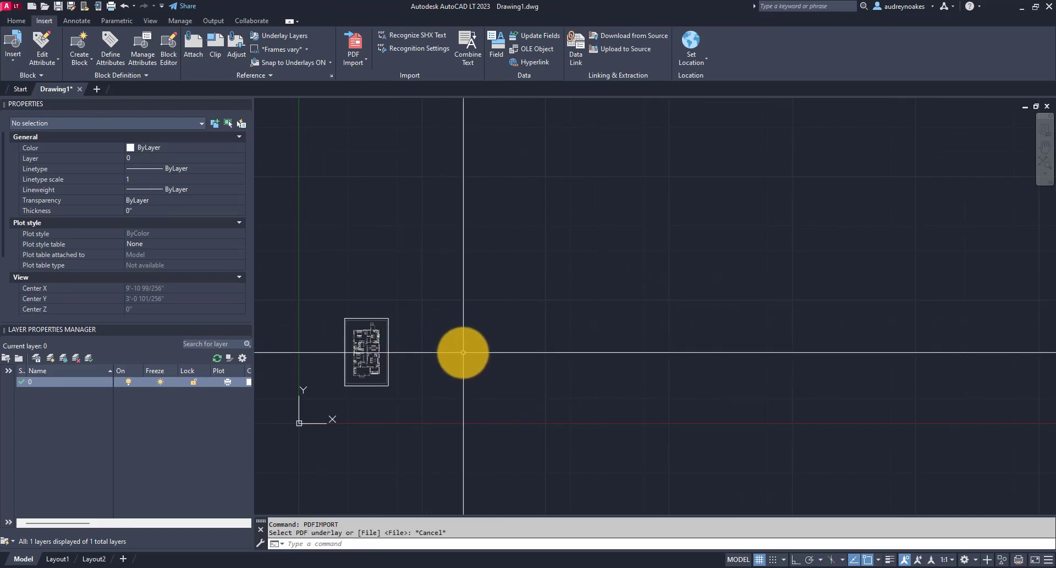
mouse_move(397, 345)
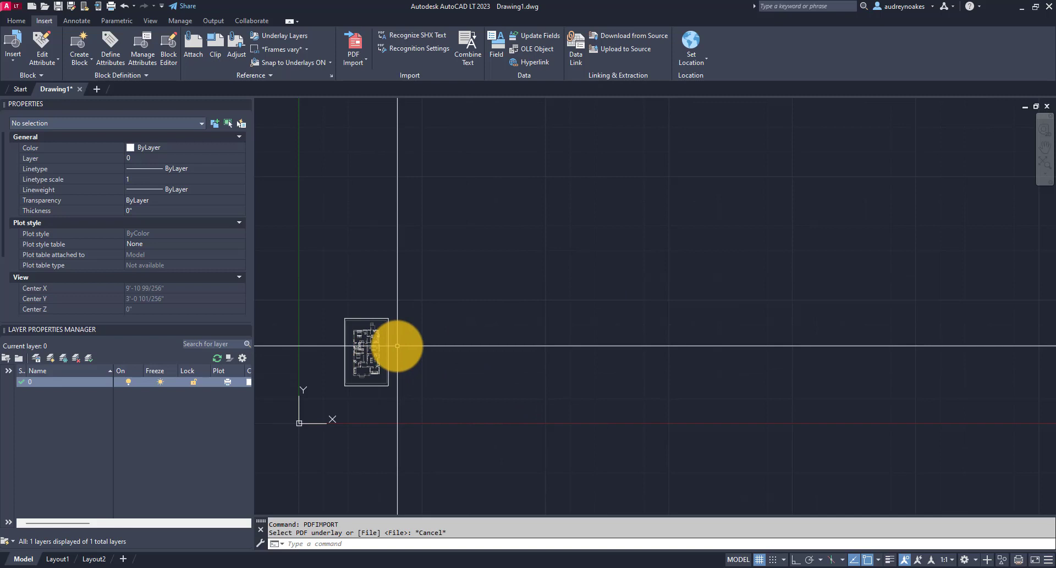
mouse_move(592, 268)
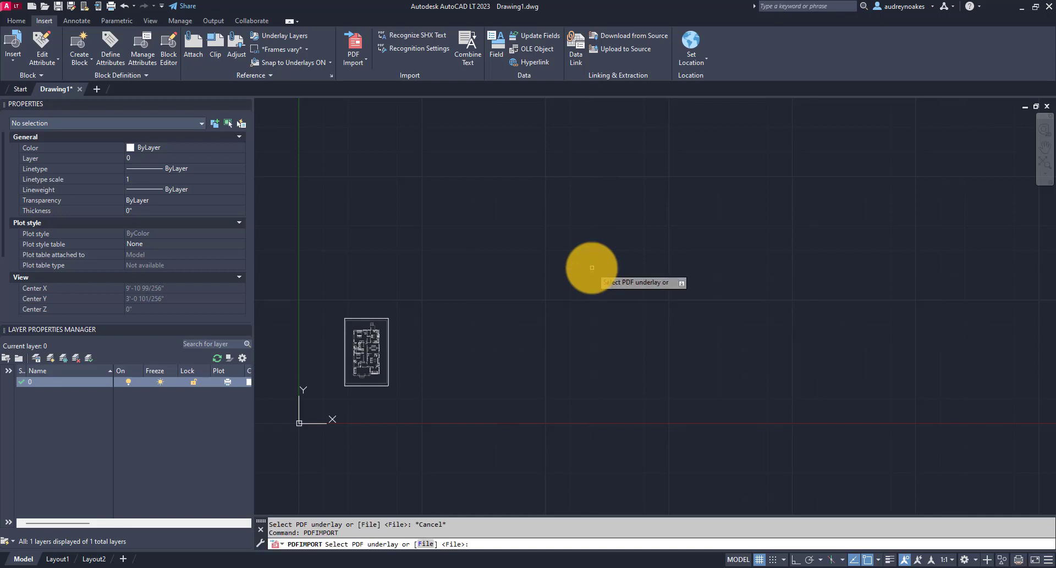
mouse_move(381, 351)
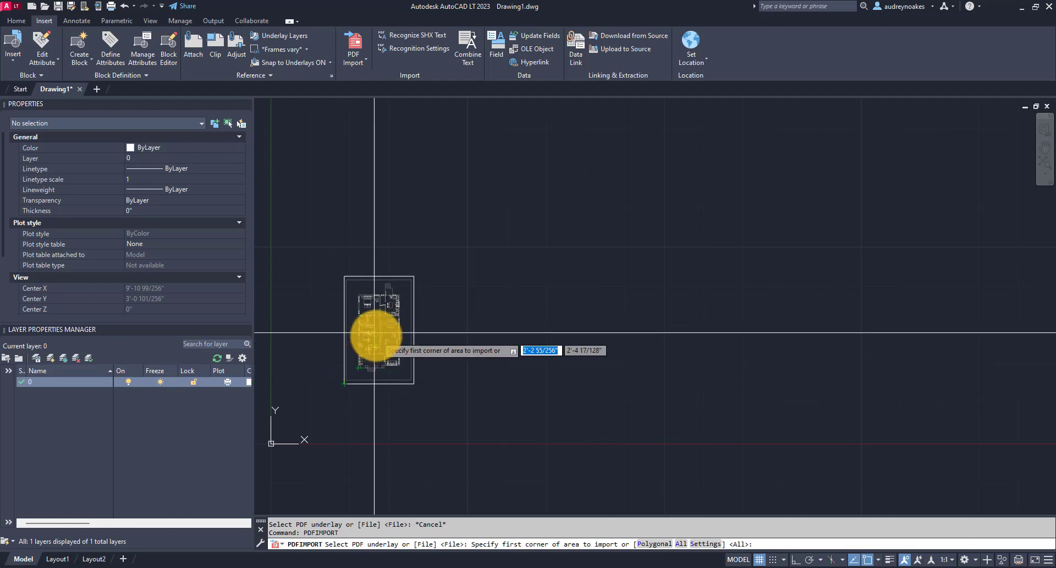
mouse_move(363, 345)
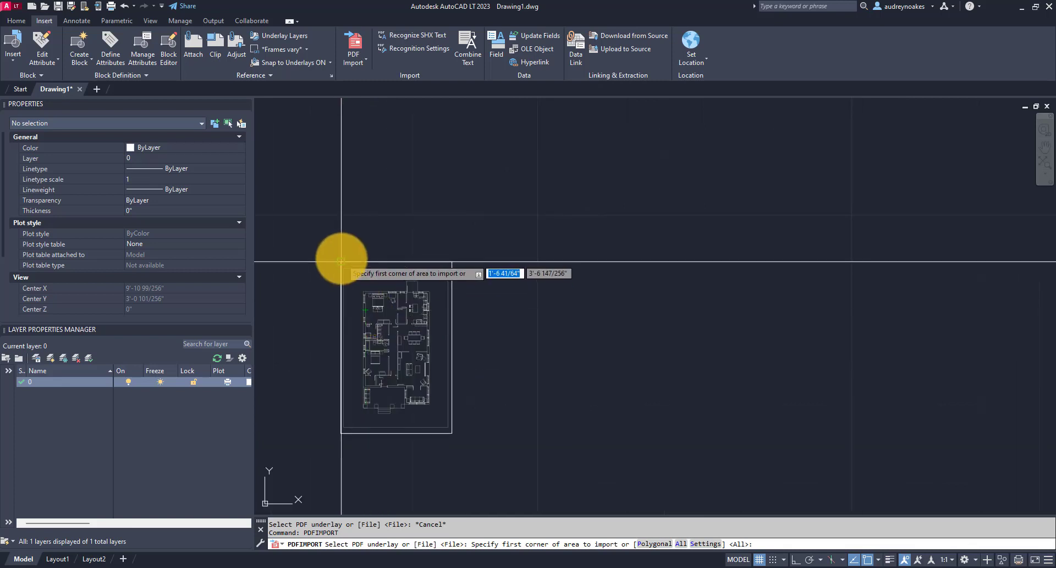
Step: Import the whole underlay area as PDF-layer lines, choosing Unload for the underlay
left_click(342, 259)
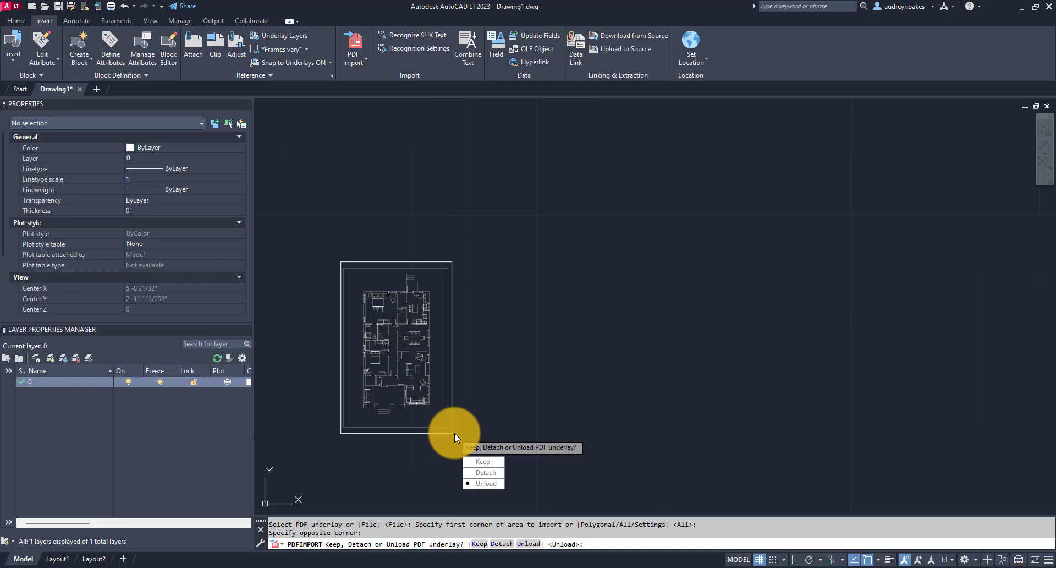
mouse_move(482, 462)
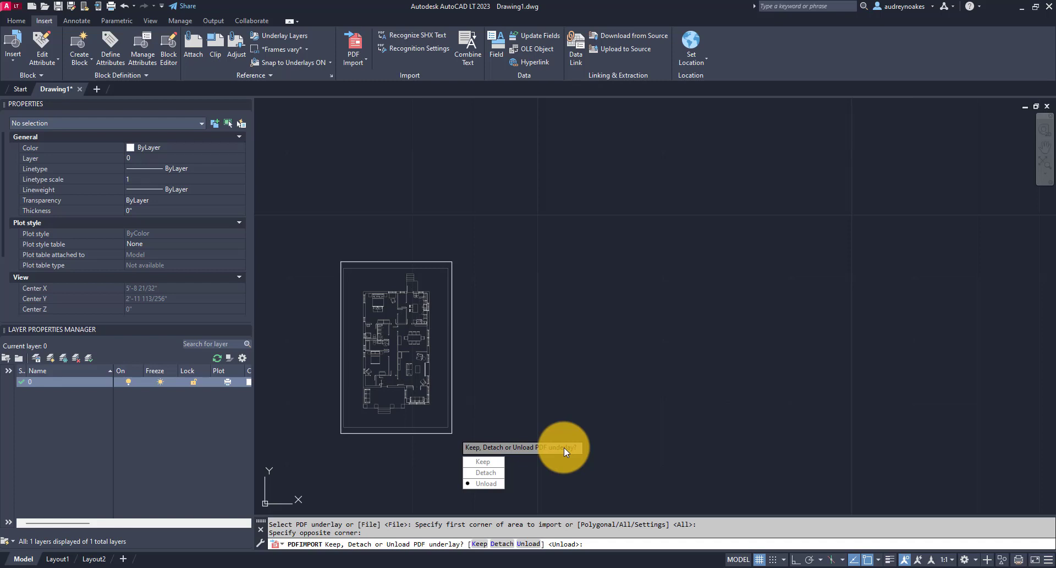
mouse_move(487, 492)
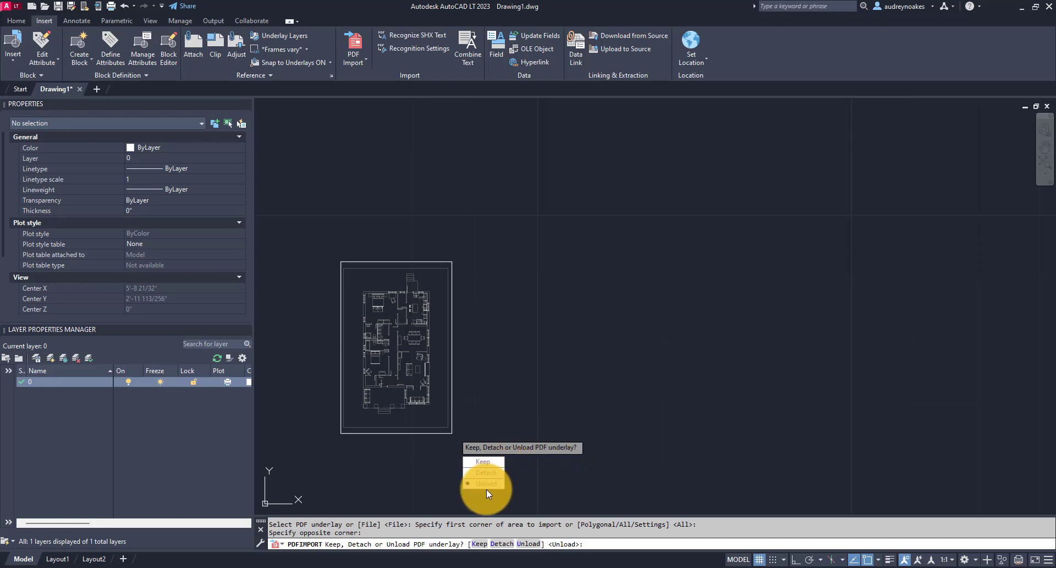
left_click(485, 482)
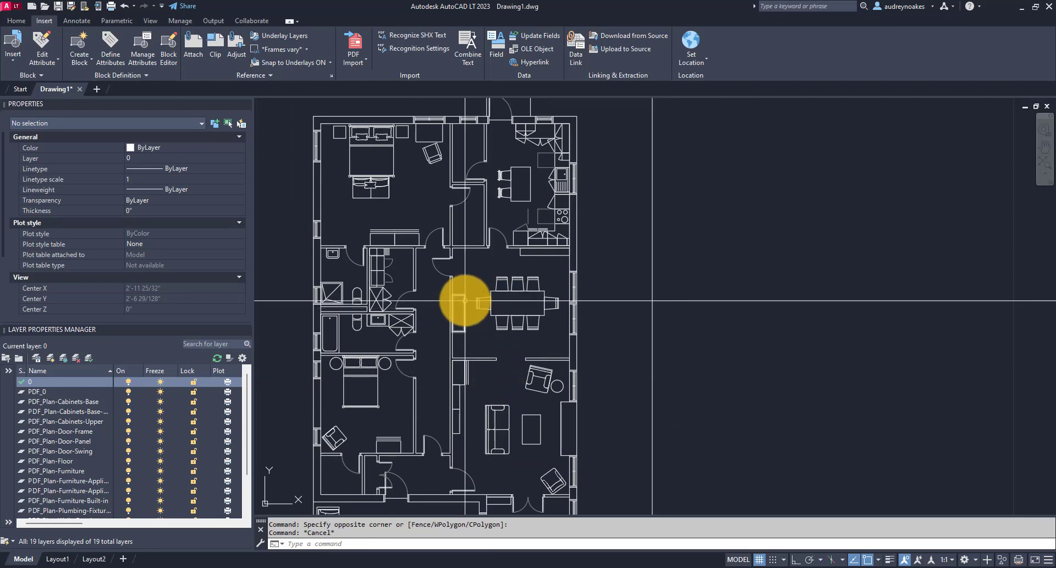
left_click(519, 300)
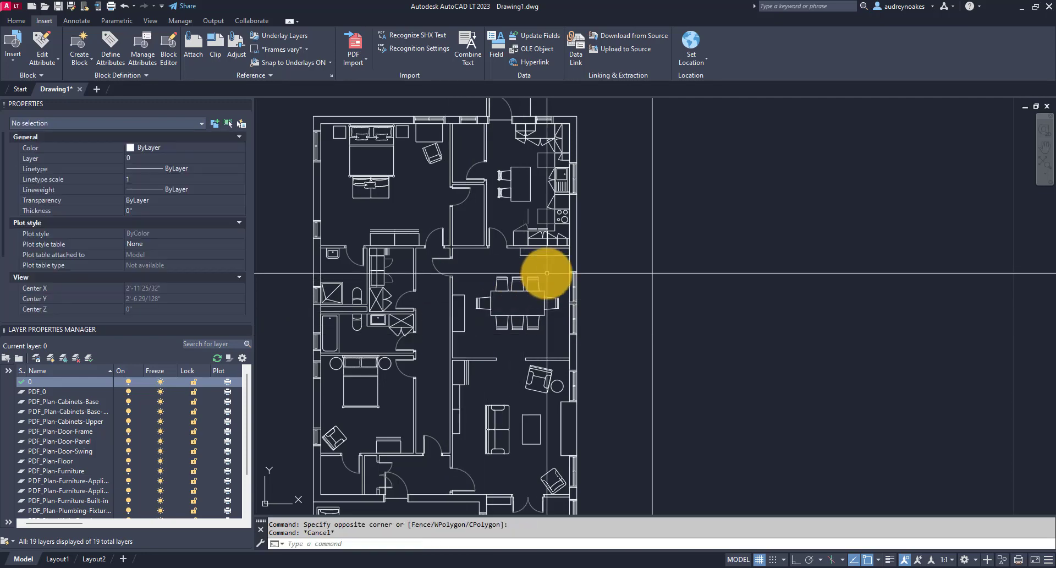
left_click(519, 303)
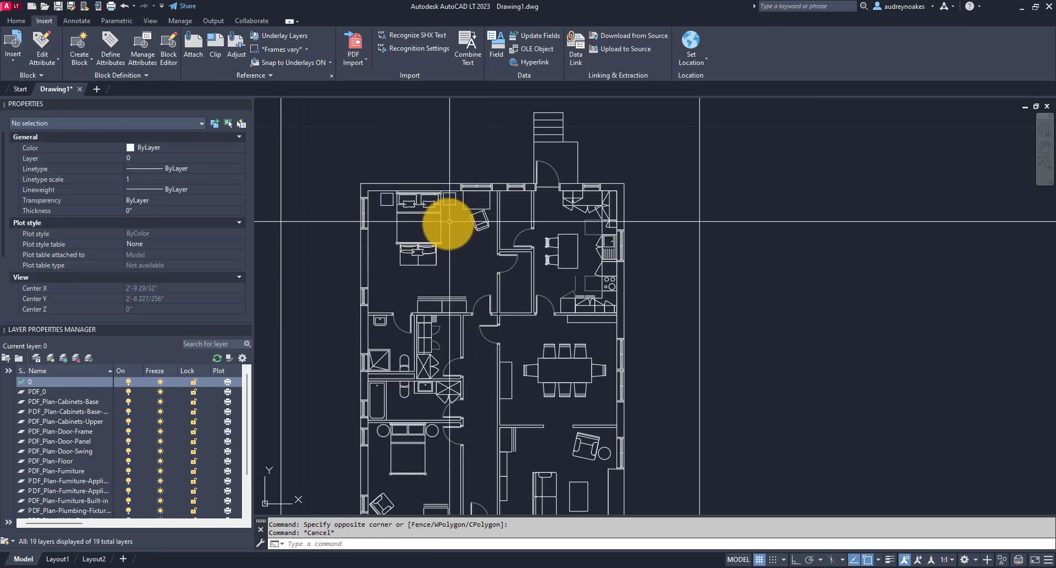
scroll("down", 3)
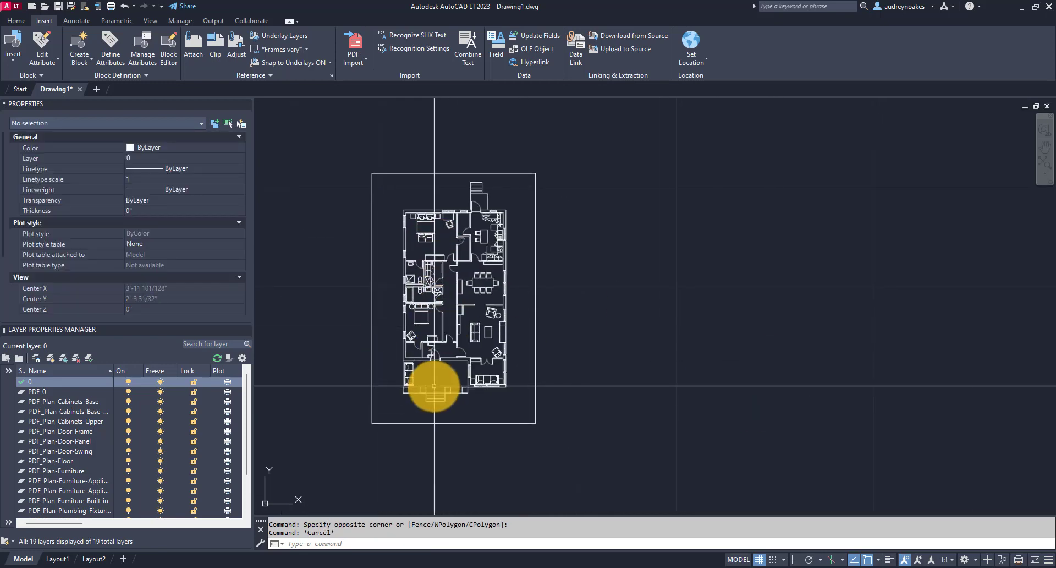